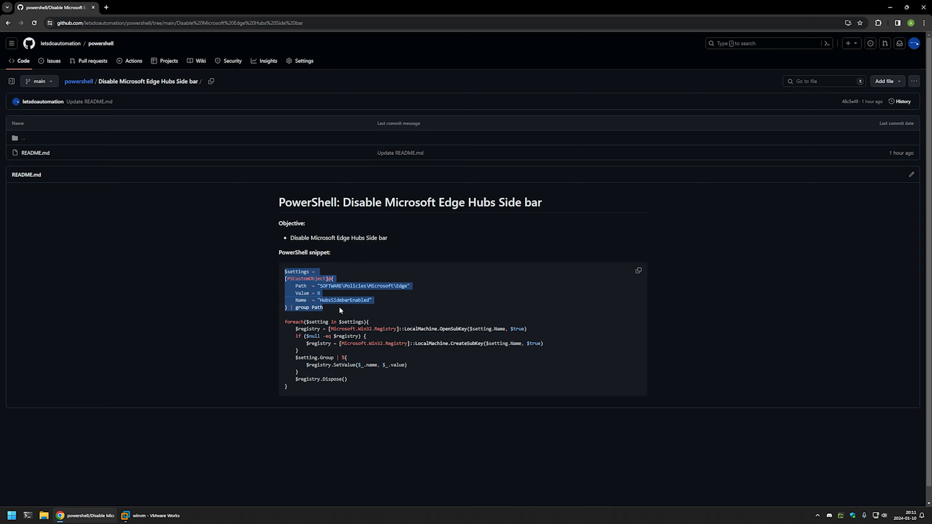
mouse_move(324, 310)
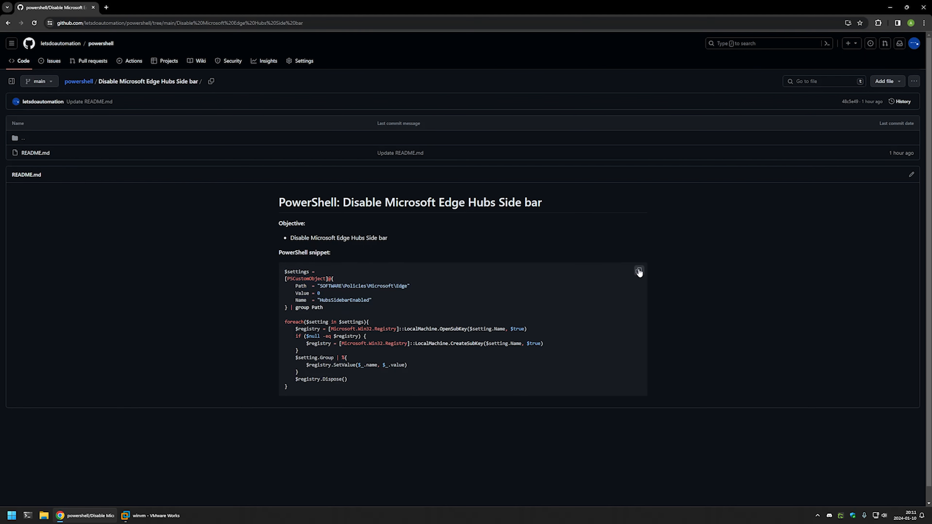
Copy the PowerShell snippet that disables the Edge Hubs sidebar from the README.
click(638, 270)
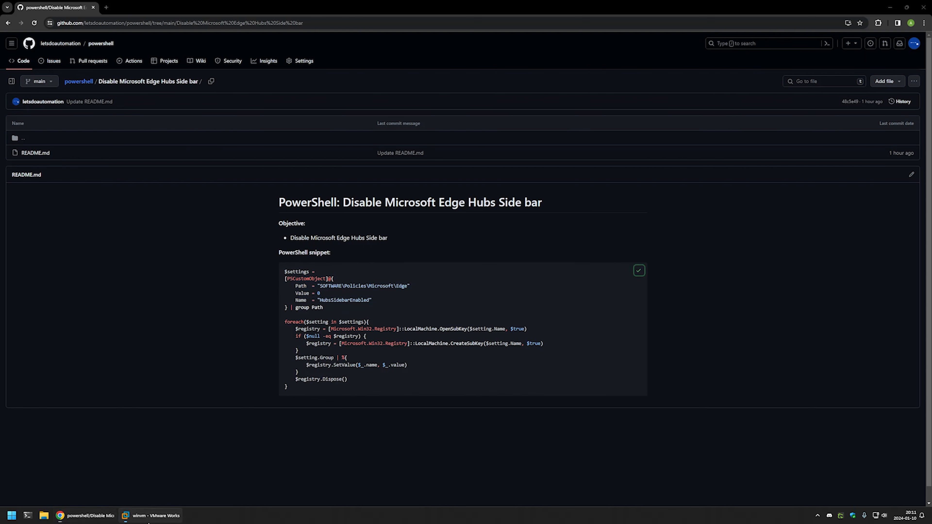
Switch to the winvm virtual machine and start Microsoft Edge inside it.
click(151, 516)
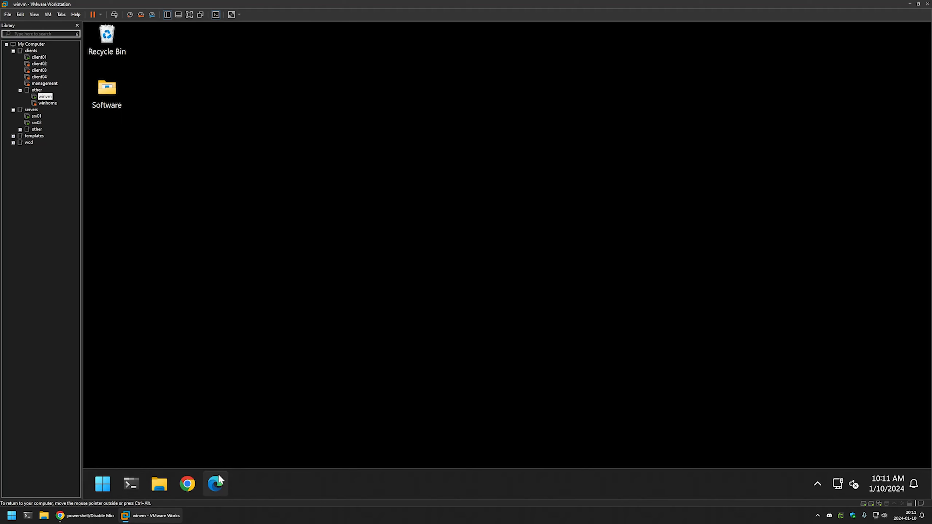
click(215, 484)
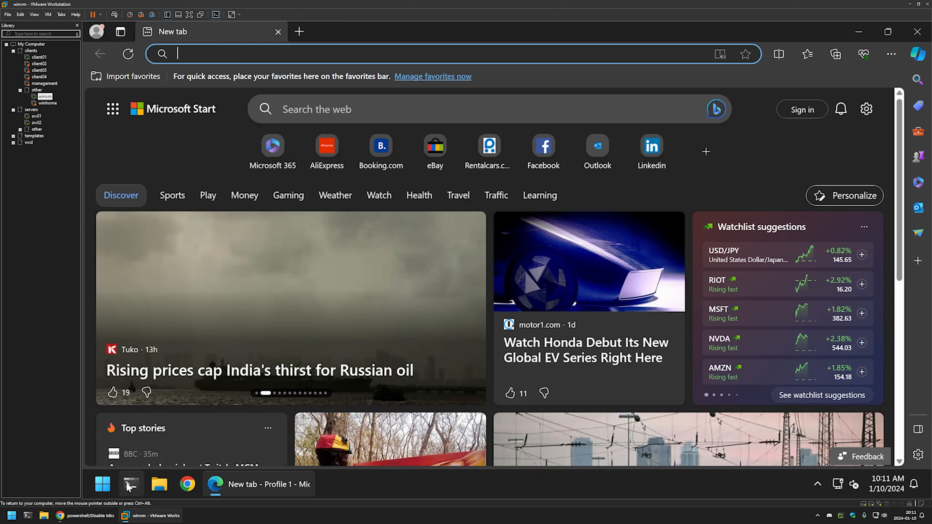
Run the pasted script in an administrator PowerShell to set HubsSidebarEnabled to 0.
right_click(130, 484)
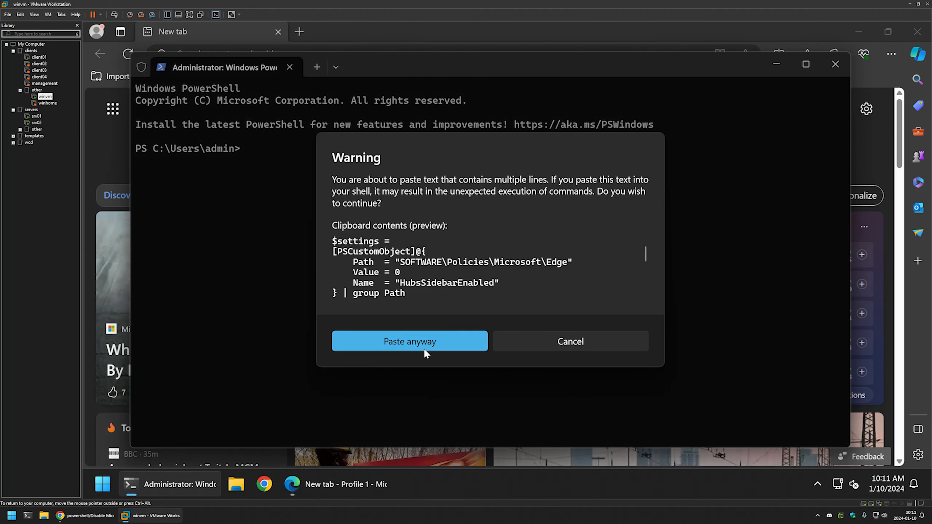
click(408, 341)
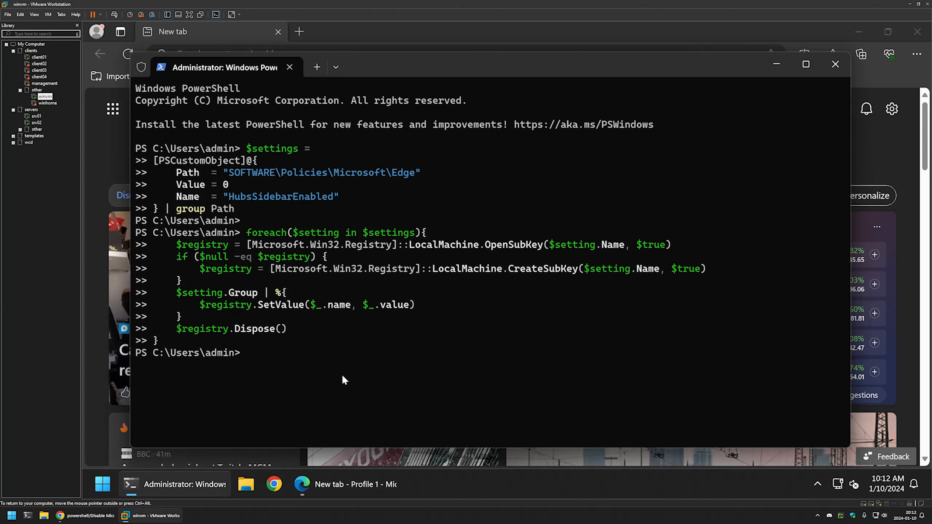
Launch Registry Editor with the regedit command.
text(regedit)
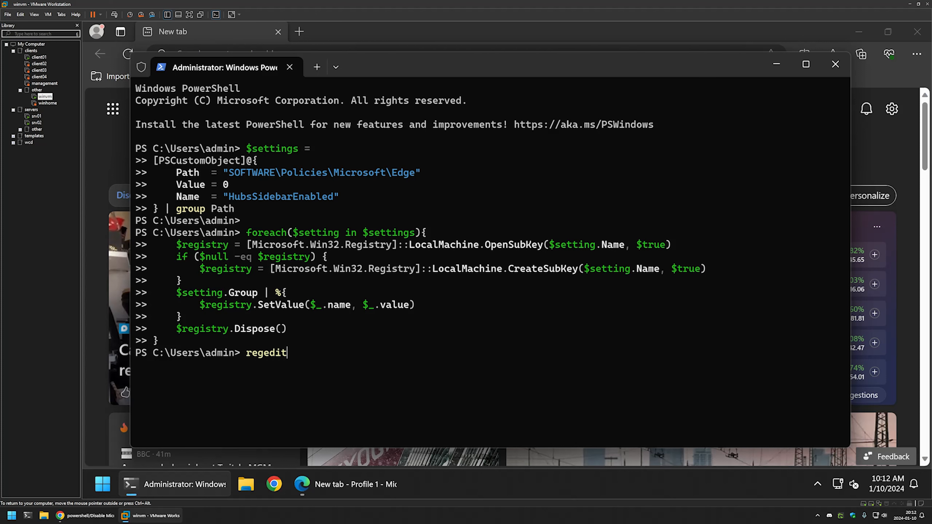
key(enter)
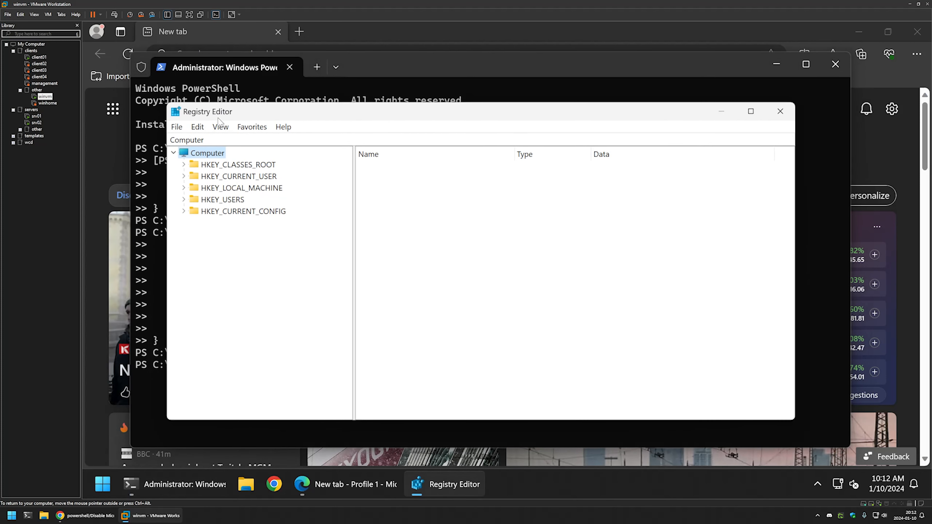
mouse_move(256, 188)
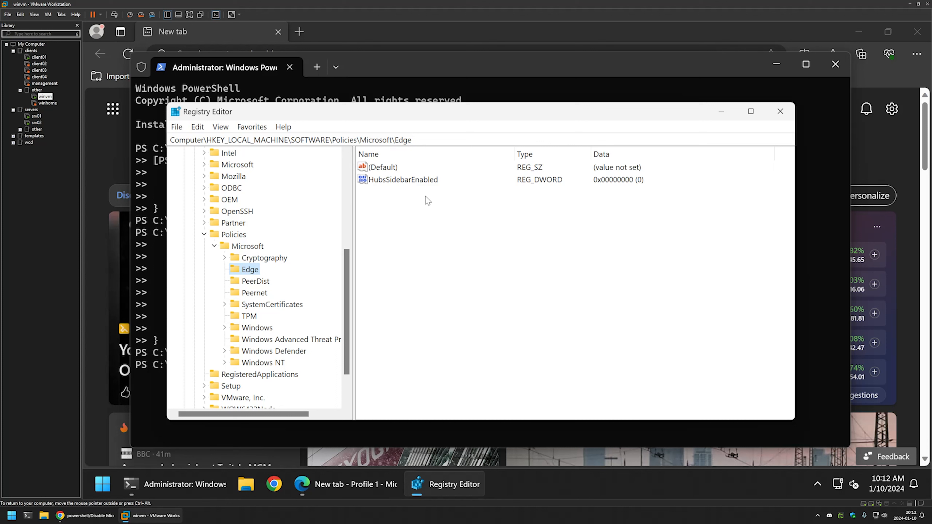
mouse_move(410, 188)
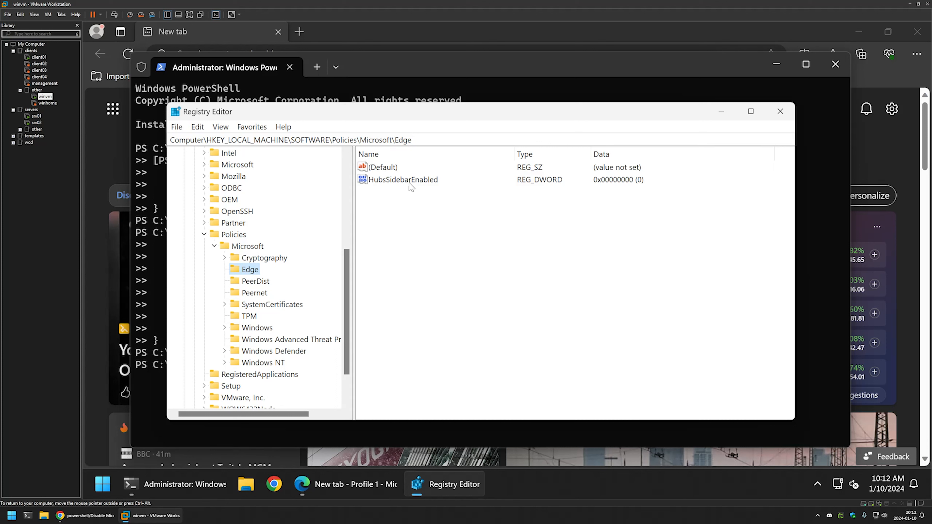
Delete the HubsSidebarEnabled value under HKLM\SOFTWARE\Policies\Microsoft\Edge.
right_click(403, 180)
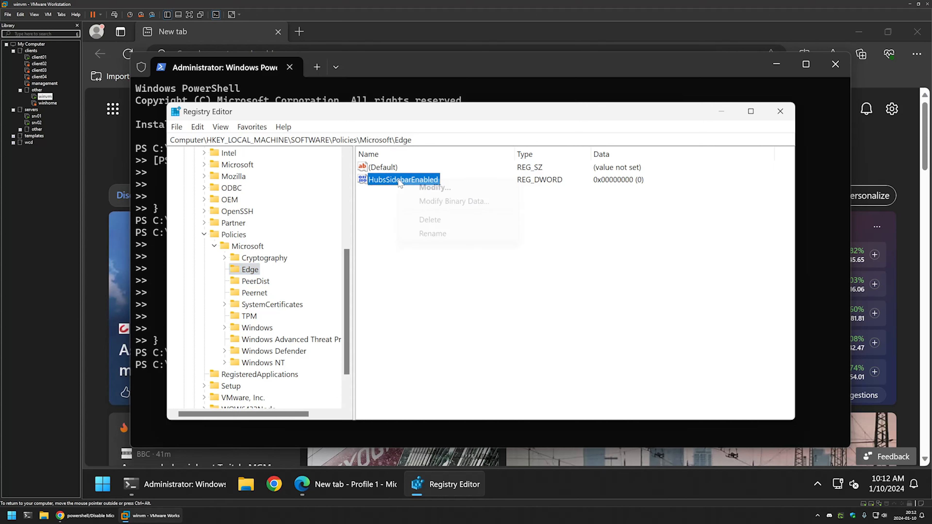
click(429, 219)
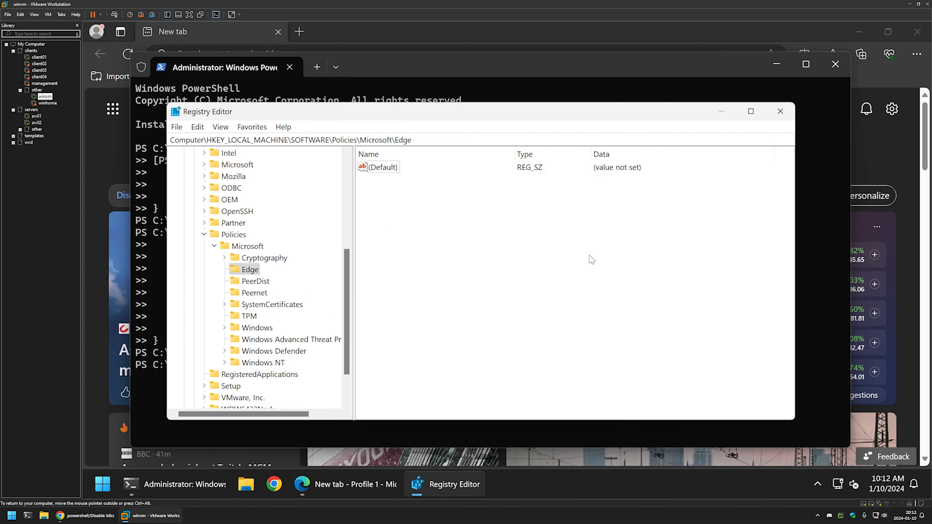